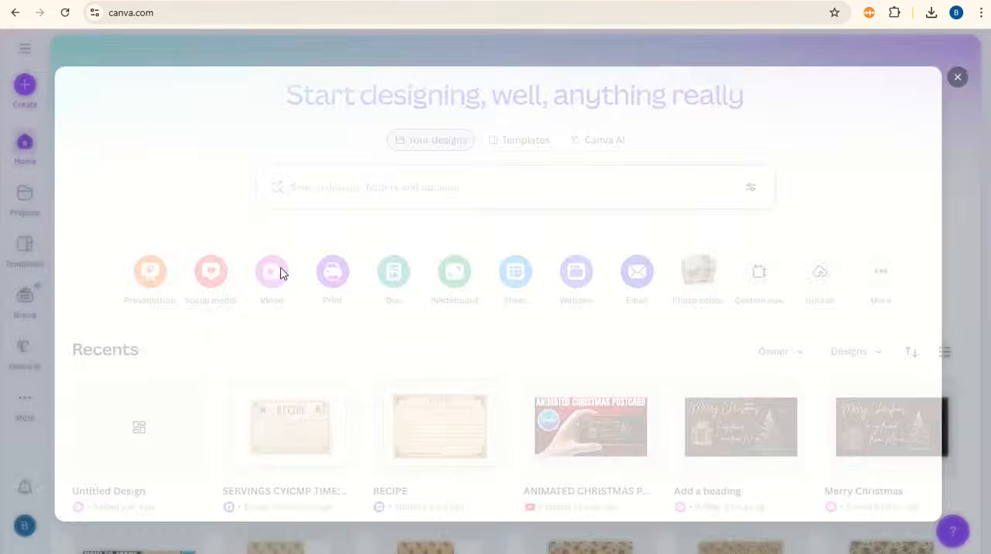
- Create a blank landscape video design from the Canva home screen
click(271, 271)
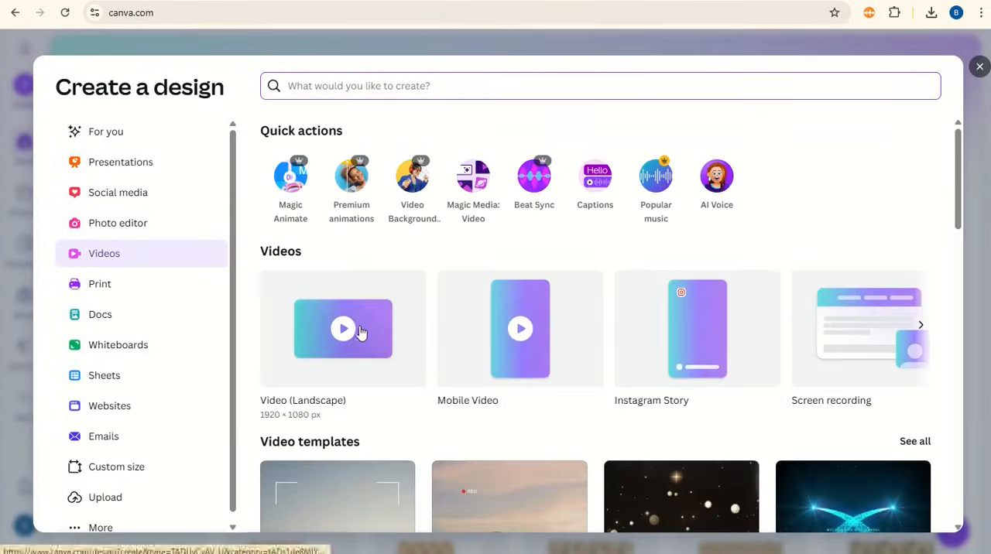
click(343, 328)
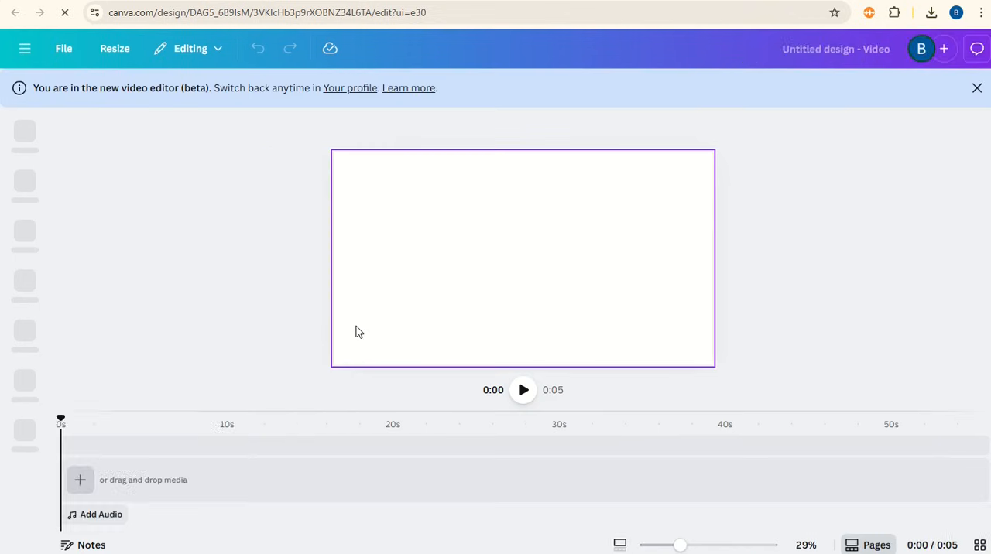
- Add the stock photo of a family walking through snow from a 'family in the snow' search
click(25, 135)
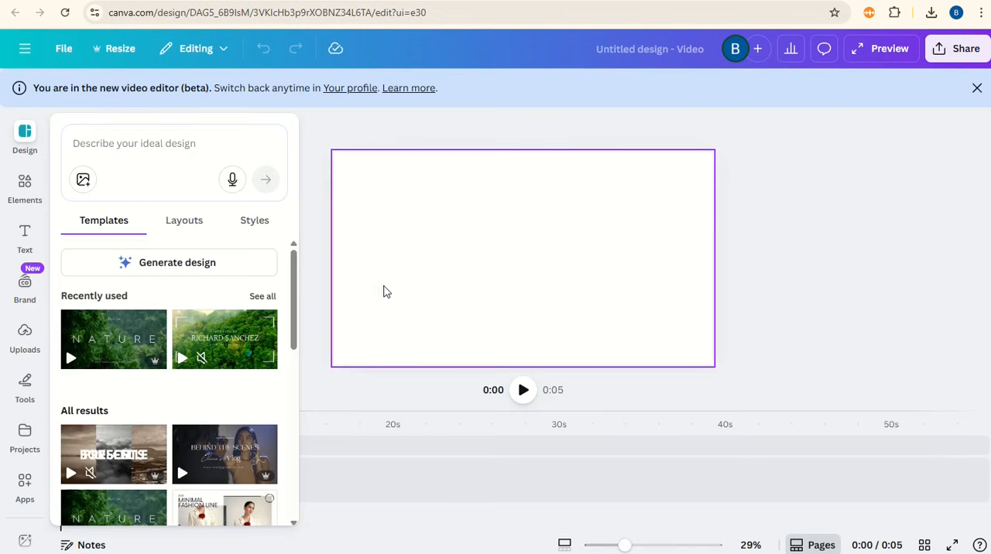
click(25, 189)
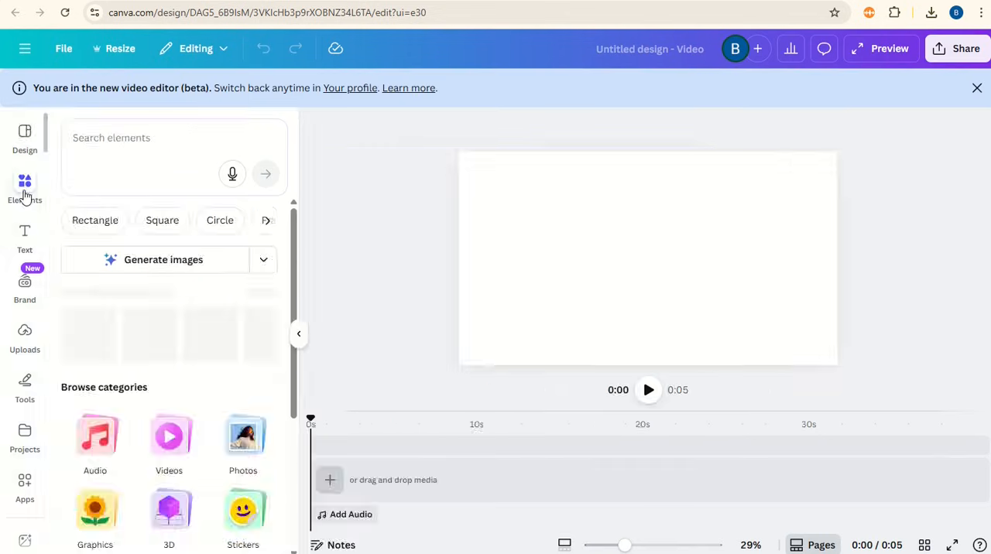
click(243, 441)
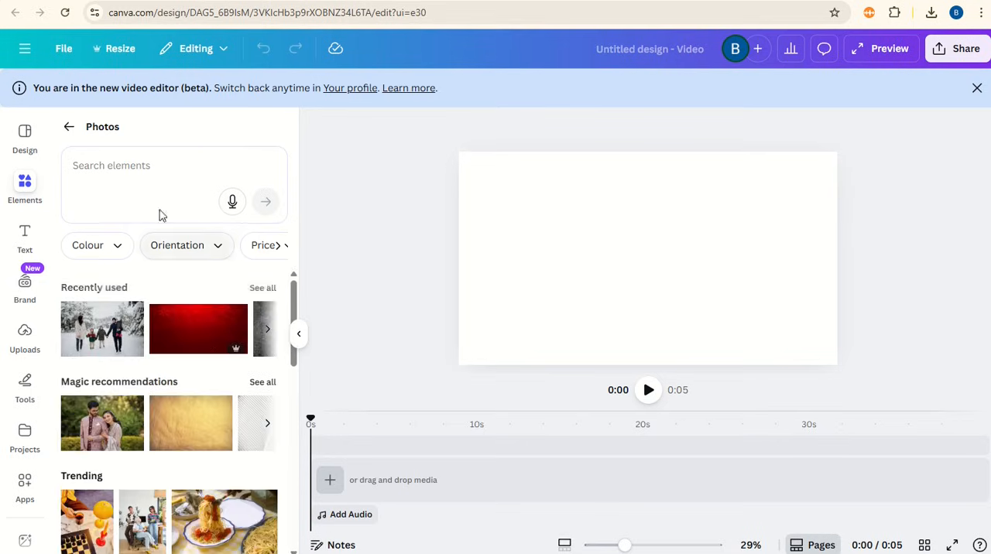
click(155, 165)
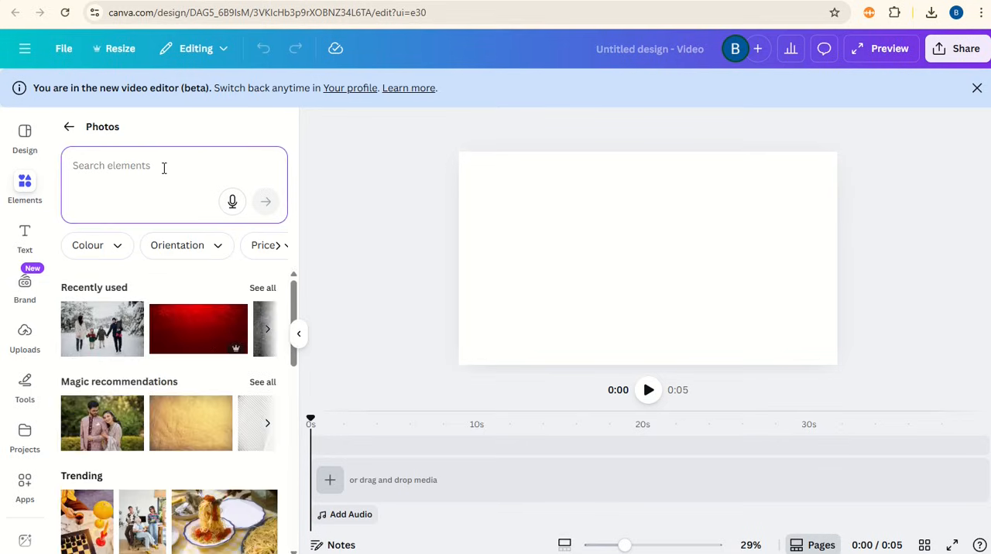
text(family in the snow)
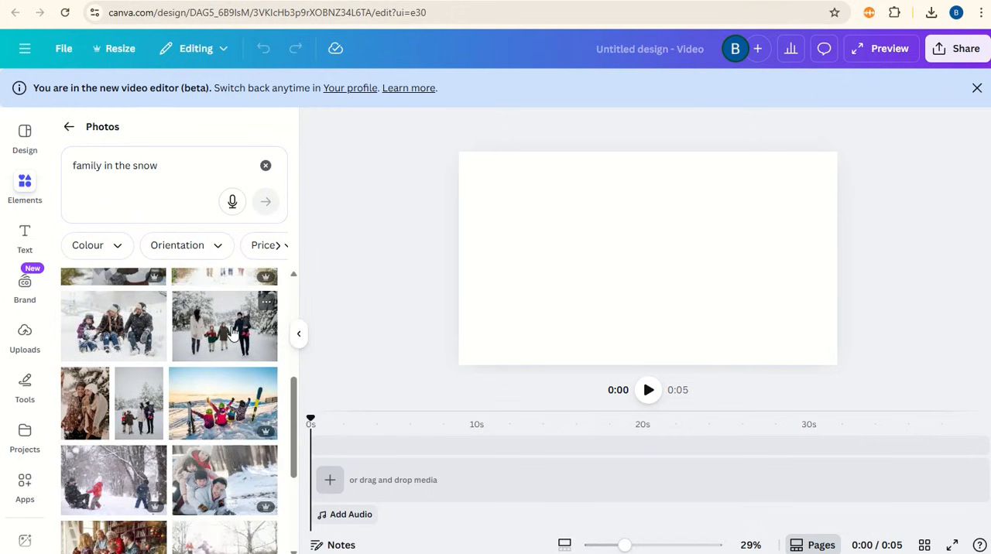
click(224, 326)
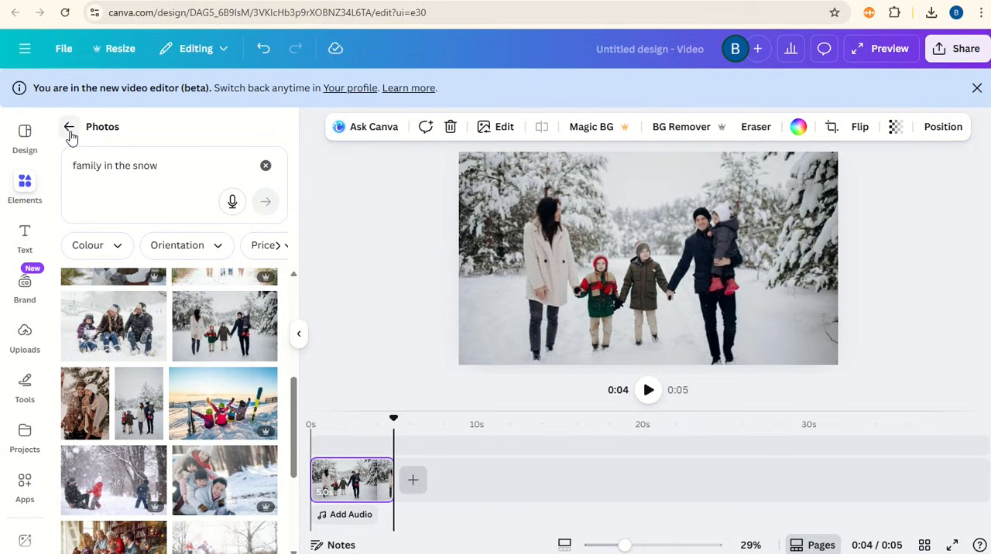
- Leave the photo results and search graphics for 'white snow fall transparent'
click(69, 127)
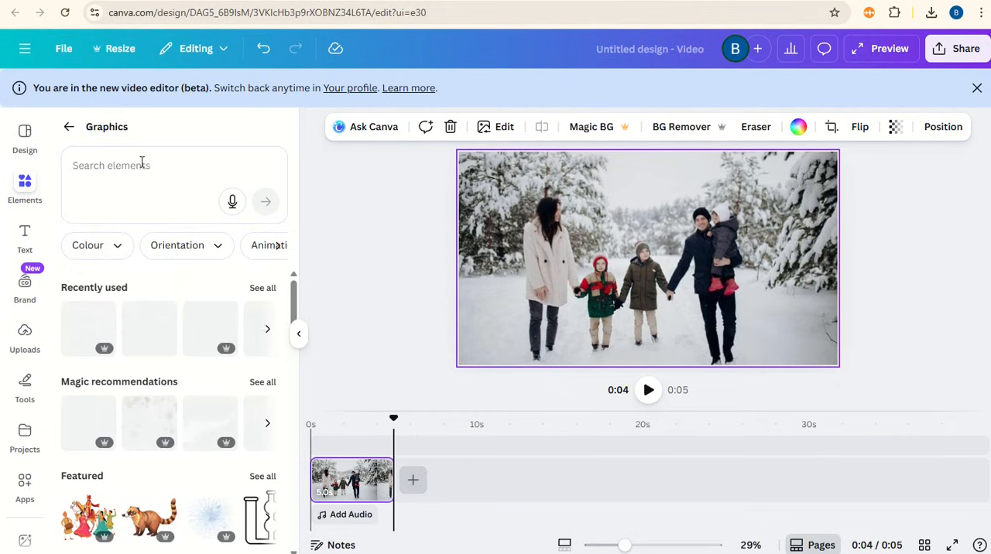
click(139, 165)
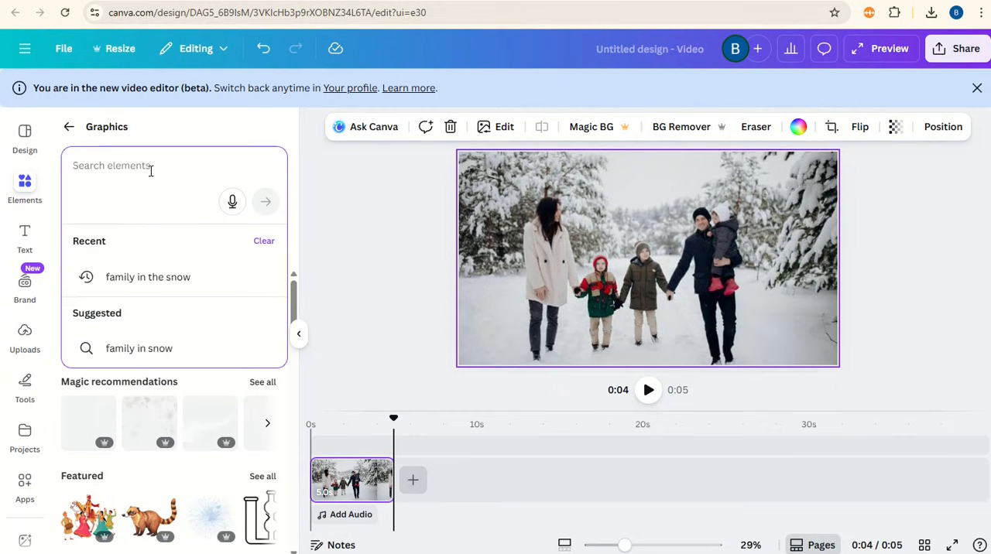
text(white snow fall transparent)
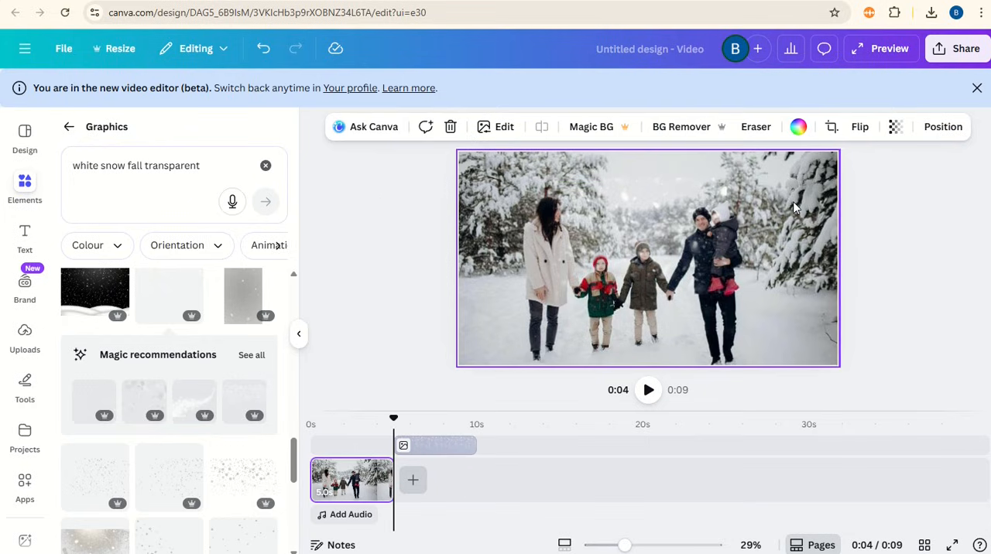
mouse_move(402, 207)
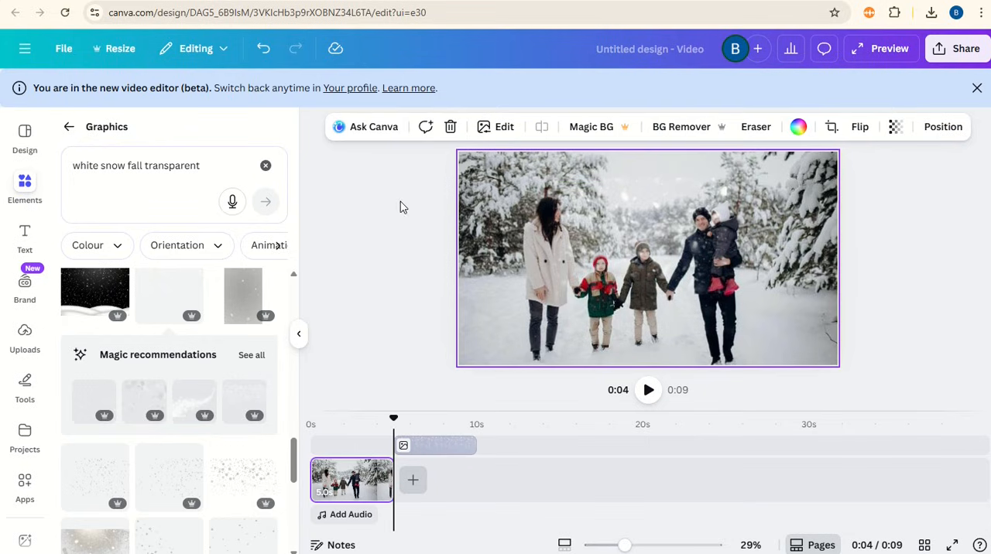
- Lower the family photo's brightness to -30 and shrink the snowfall graphic toward the upper left
click(504, 126)
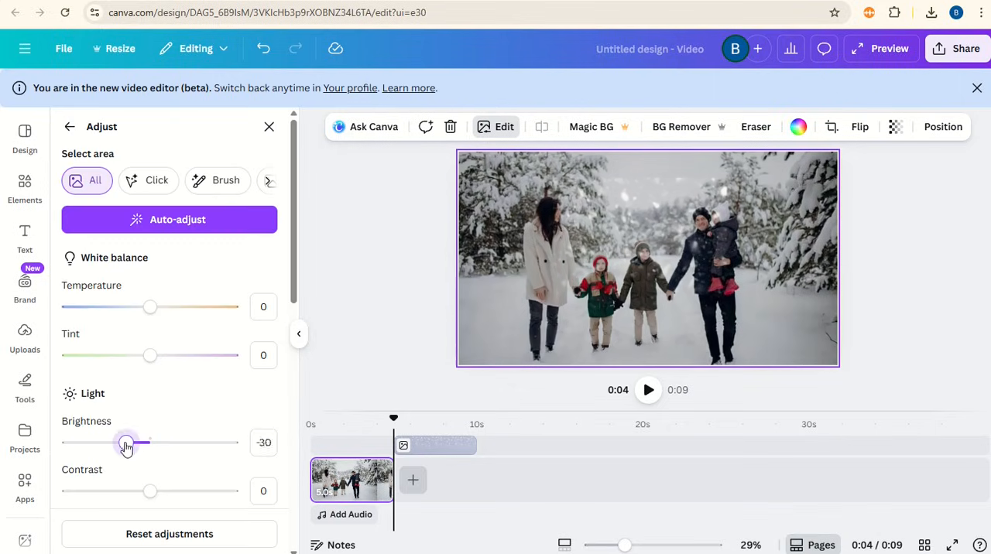
drag(126, 442, 100, 442)
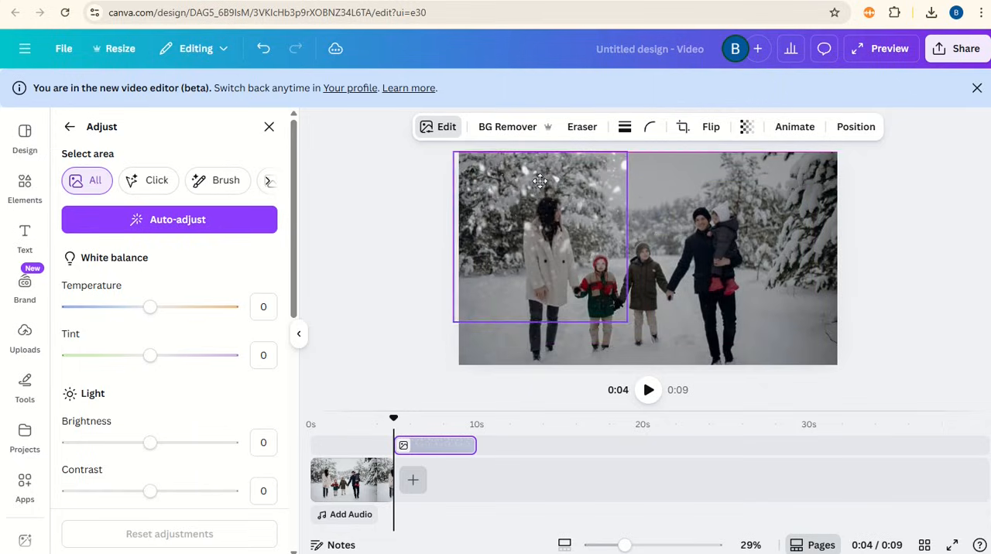
drag(625, 324, 588, 283)
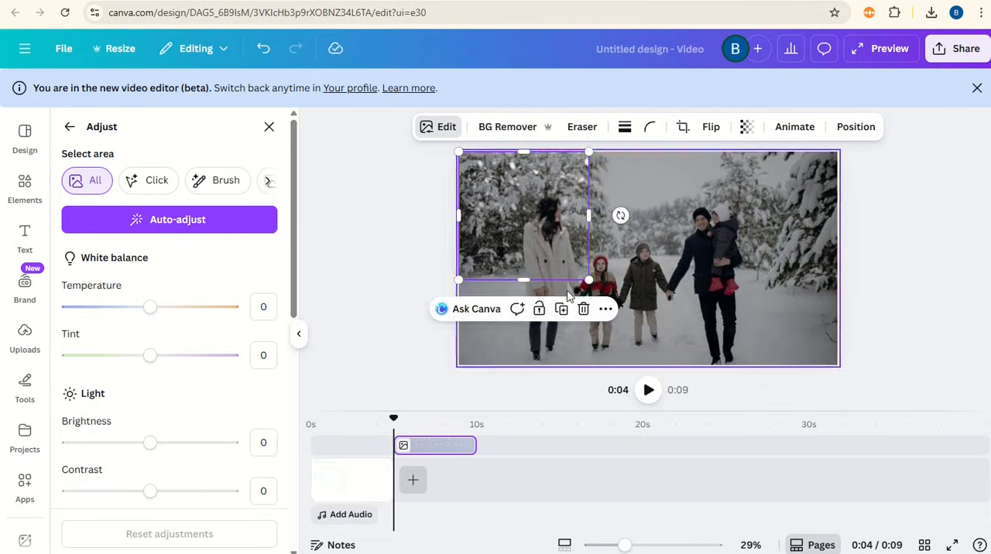
- Duplicate the snowfall graphic, spread the copies across the photo, then deselect
click(561, 309)
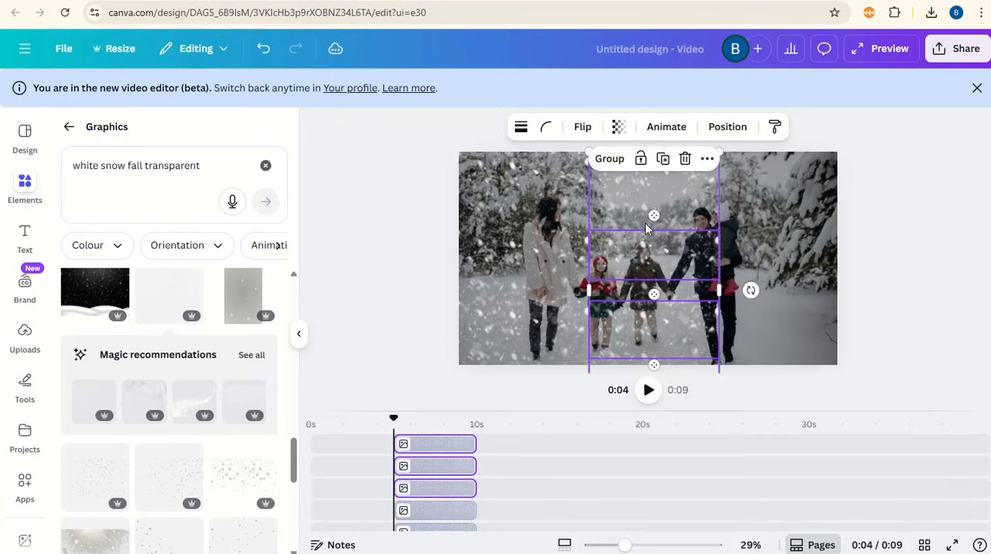
click(893, 230)
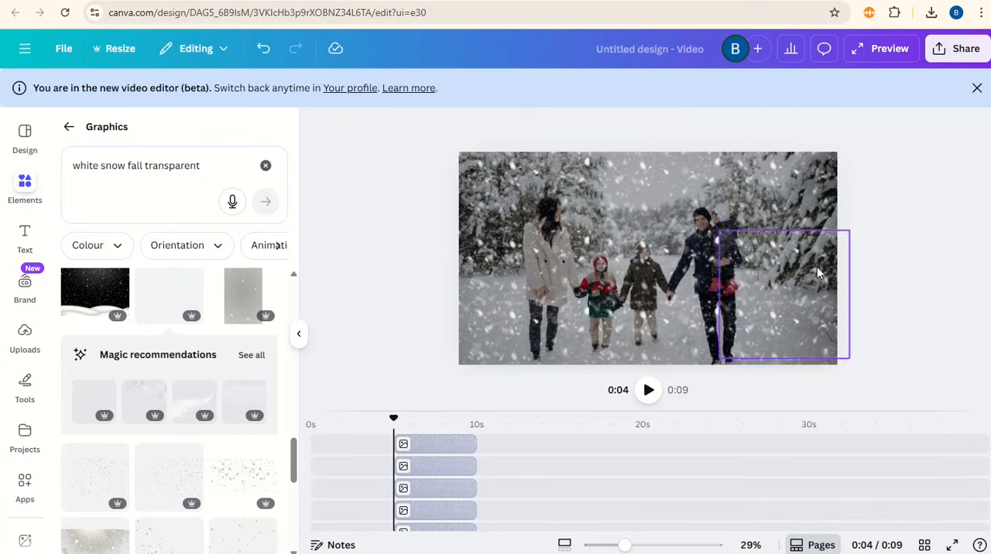
click(904, 230)
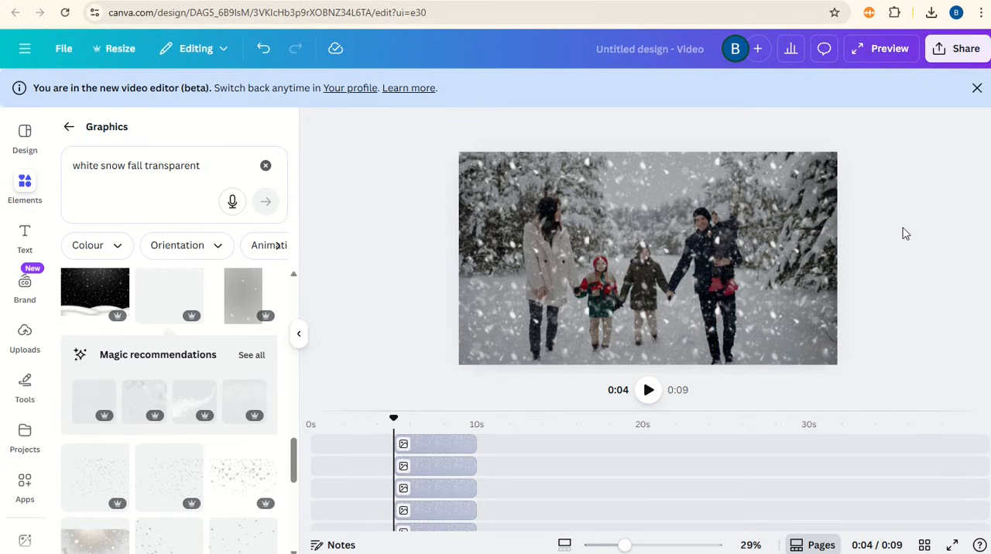
mouse_move(892, 296)
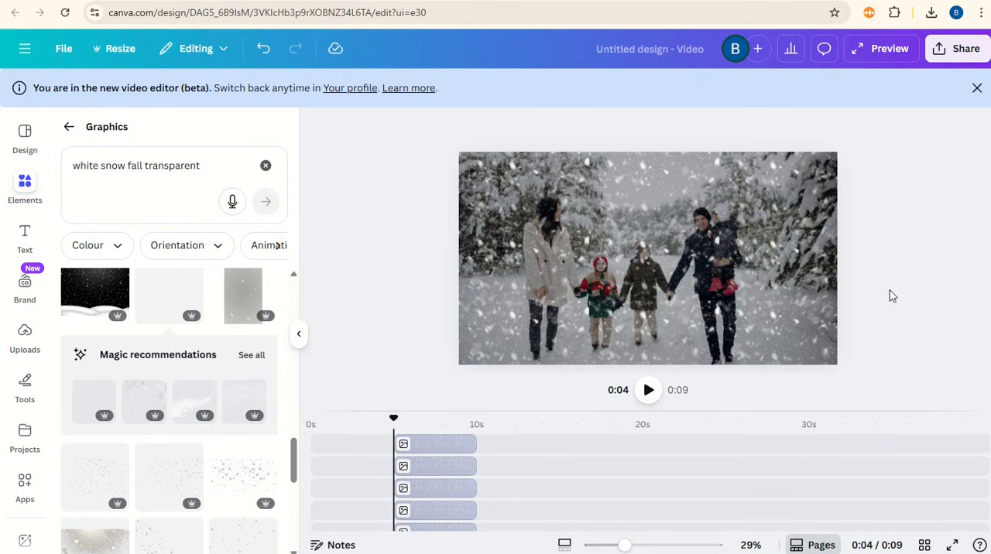
- Download the snowy family scene as a 3,840 × 2,160 PNG
click(965, 48)
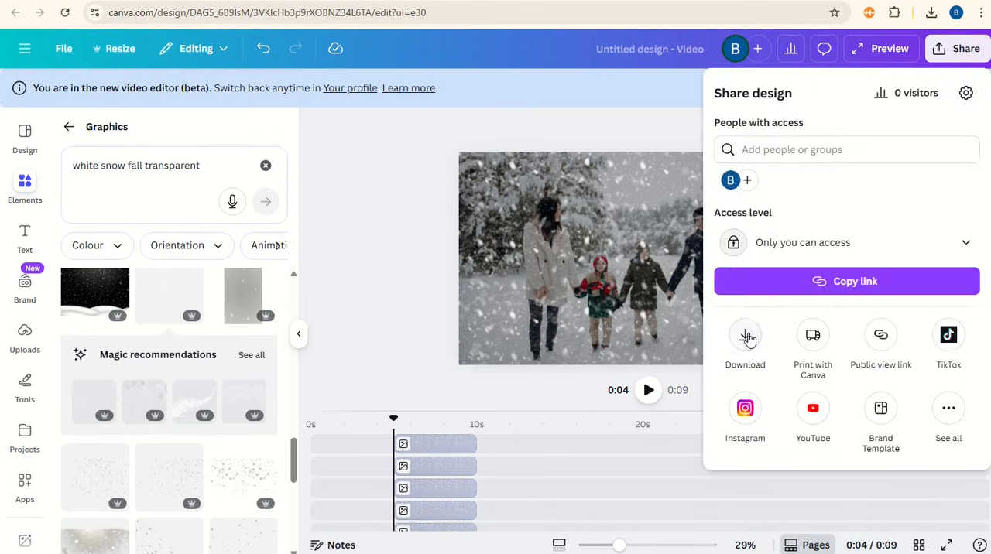
click(745, 341)
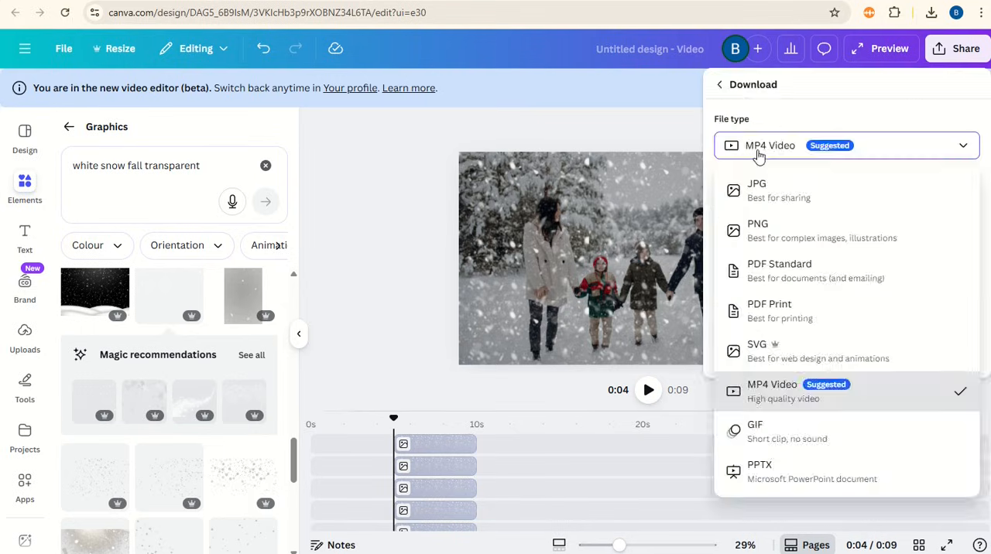
click(757, 228)
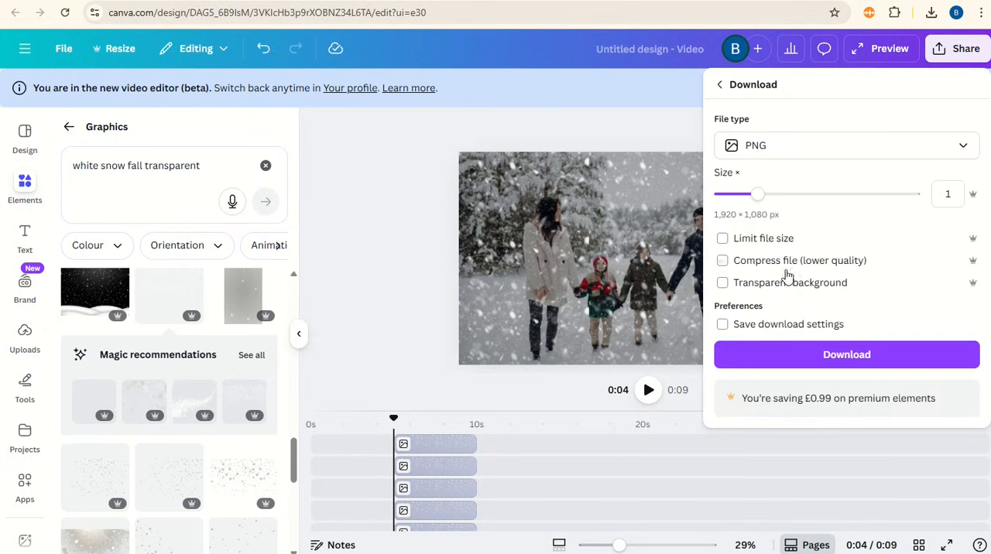
drag(757, 194, 831, 194)
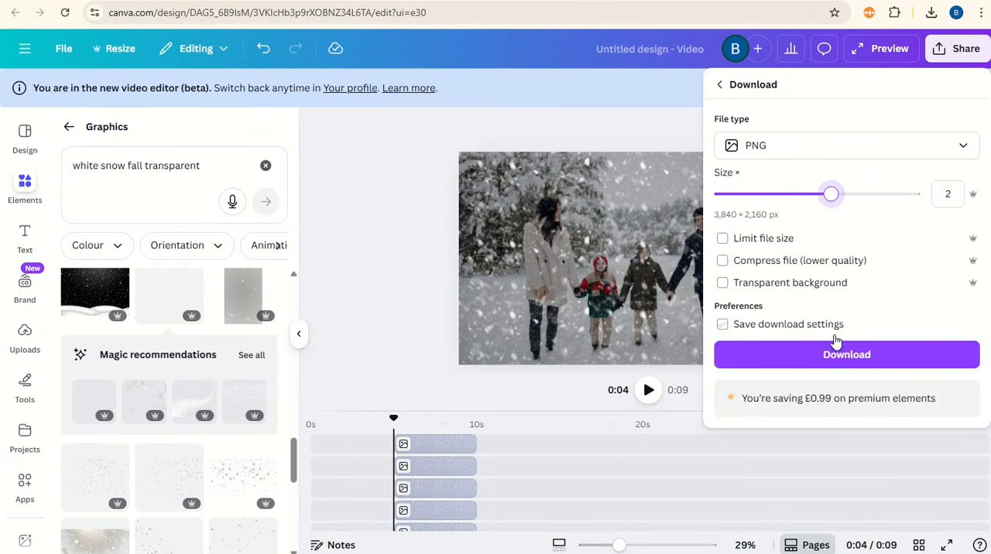
click(847, 355)
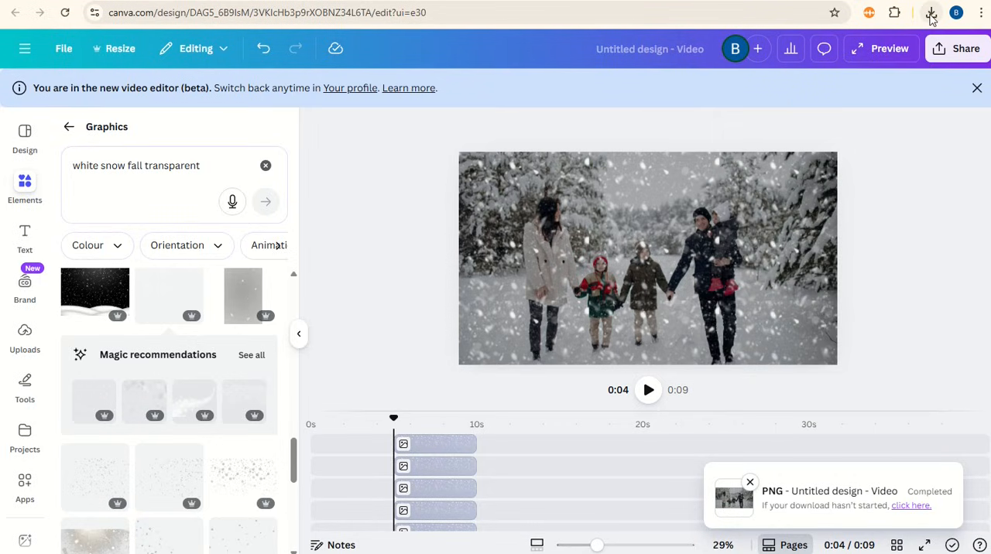
- Add the downloaded snowy PNG from Uploads and enlarge it to fill the 1920×1080 page
click(931, 13)
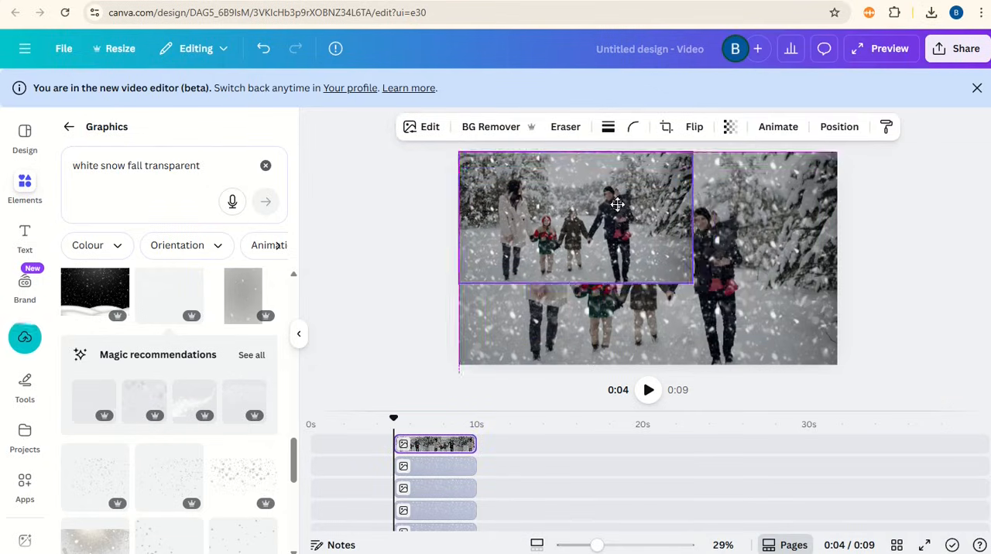
drag(693, 283, 837, 364)
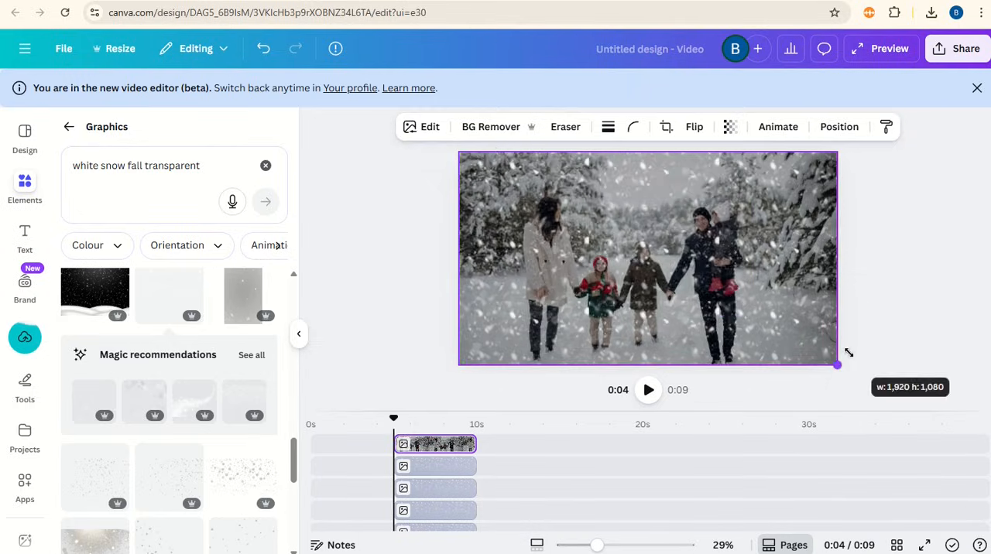
click(646, 260)
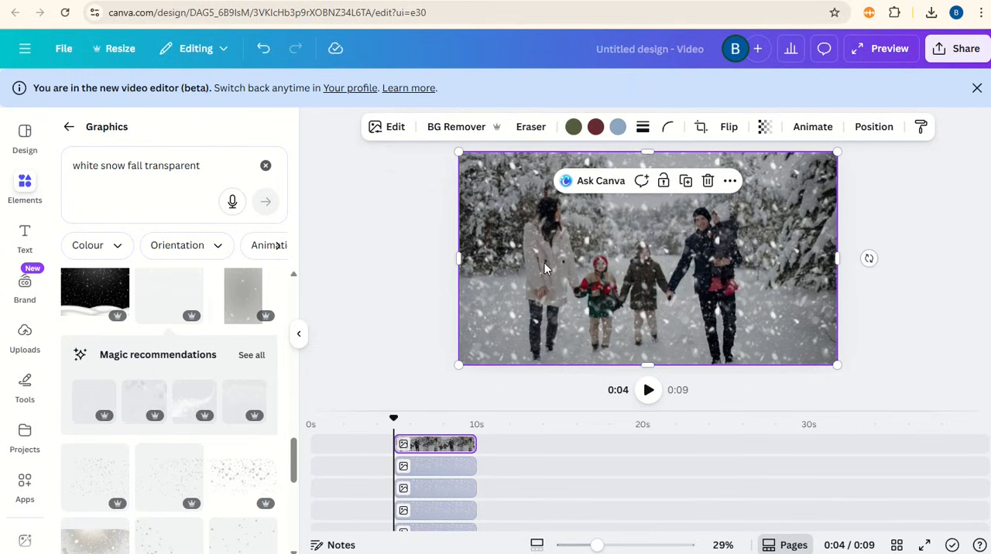
- Search the Apps panel for 'image animate'
click(24, 480)
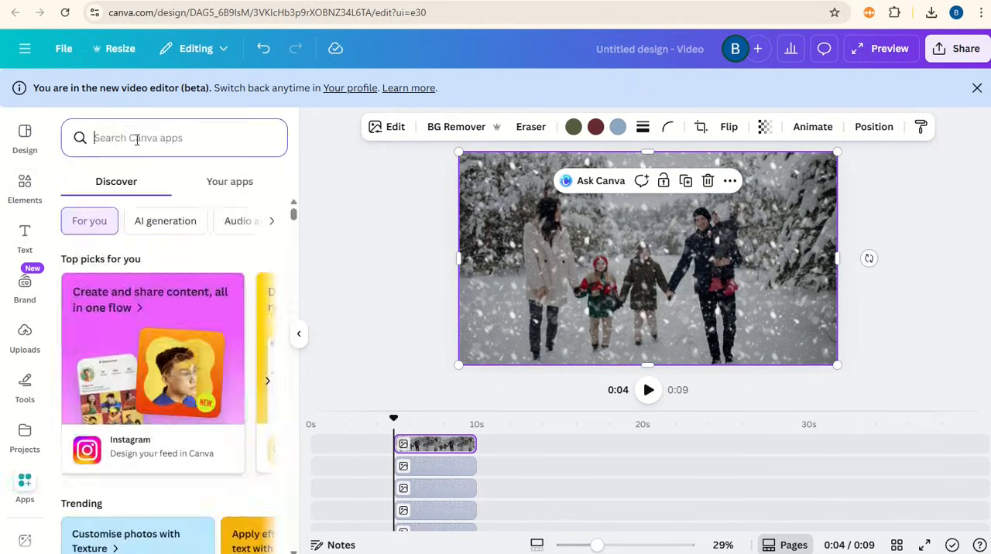
text(image animate)
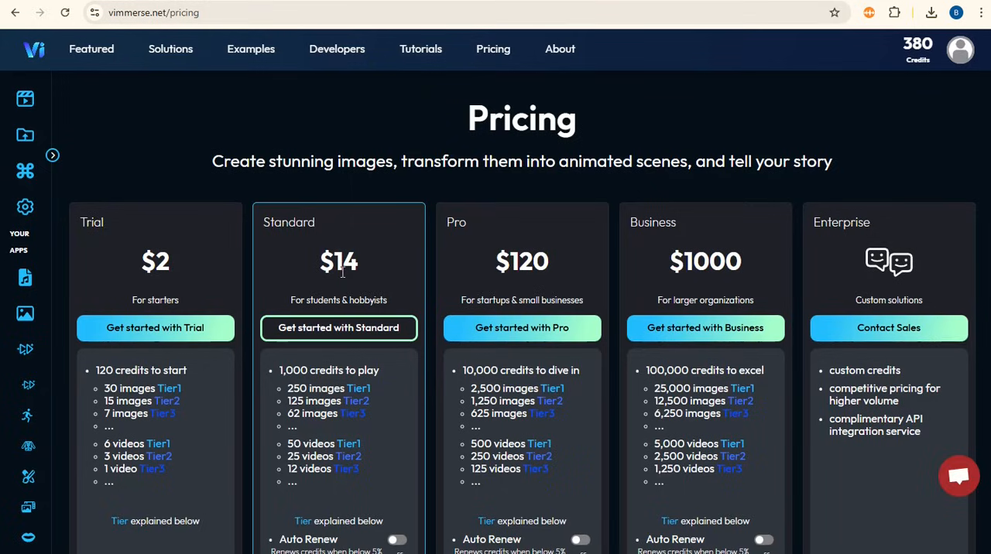
mouse_move(426, 143)
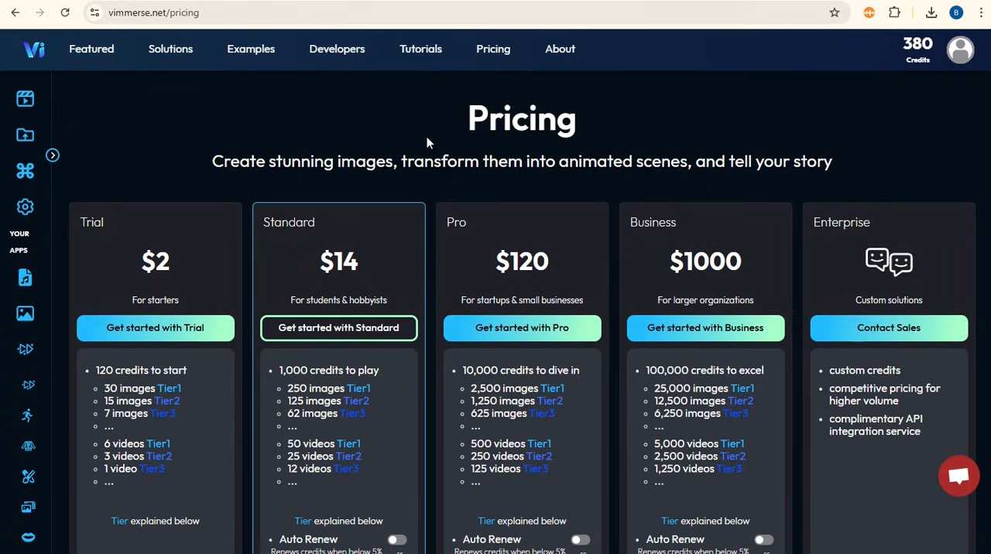
mouse_move(445, 140)
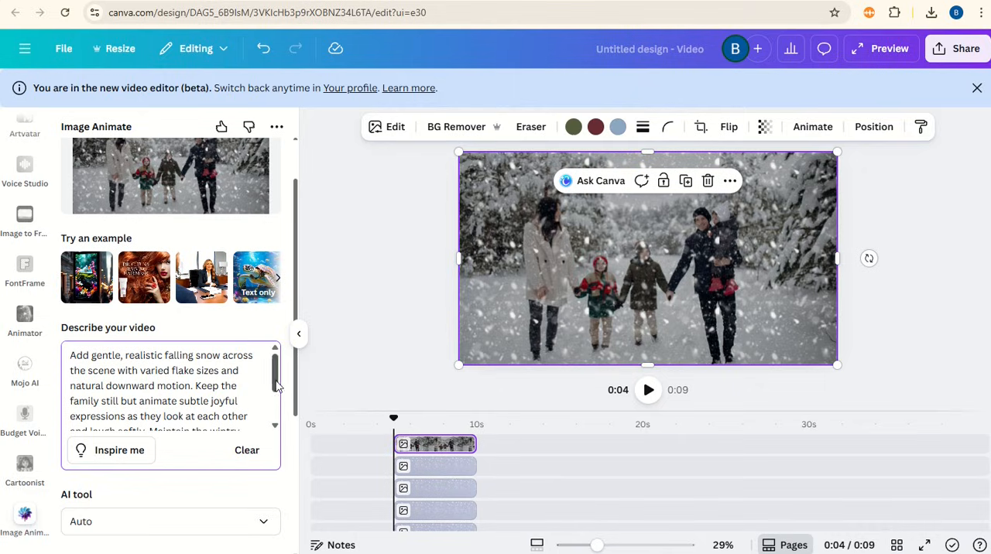
- Generate a five-second animation of the snowy photo using KlingAI with a static camera
scroll(down, 3)
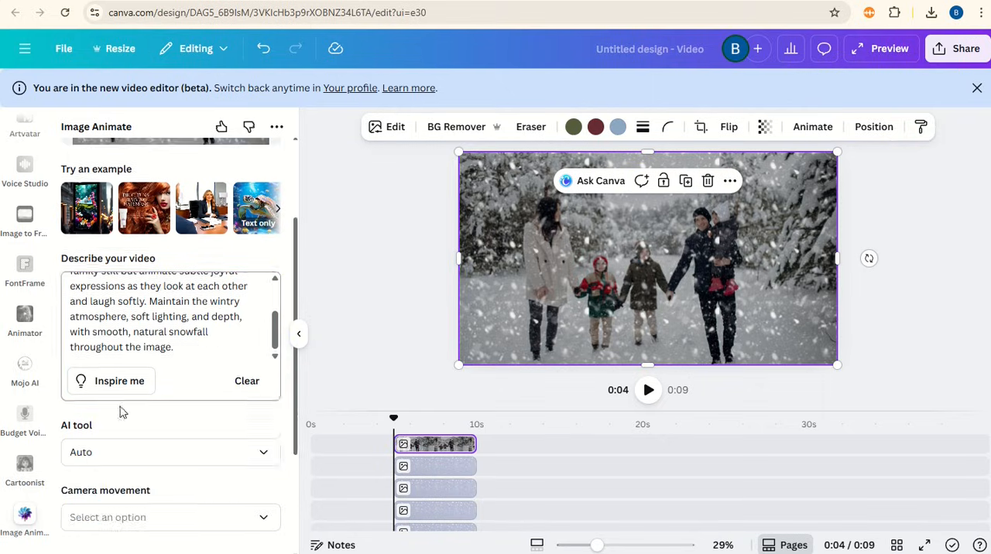
click(169, 452)
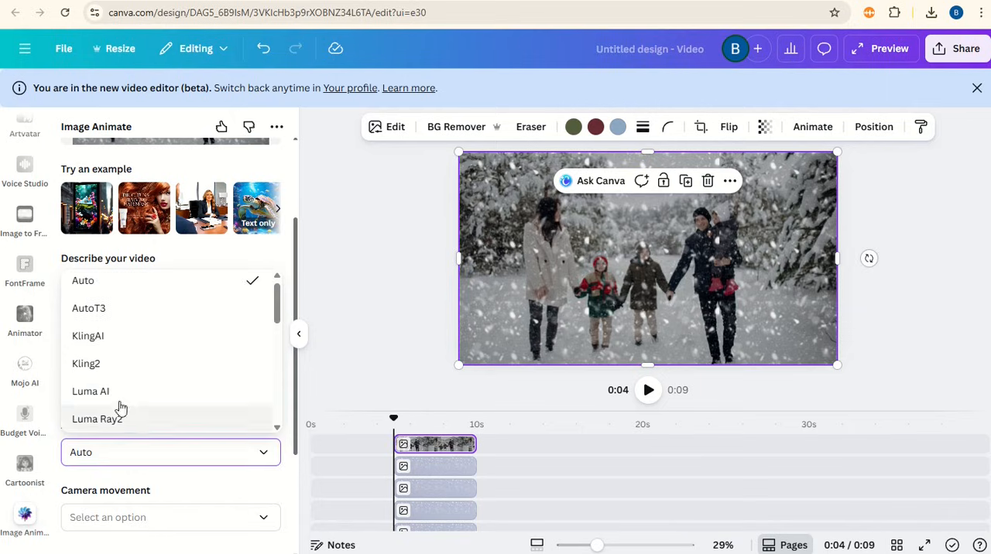
click(88, 335)
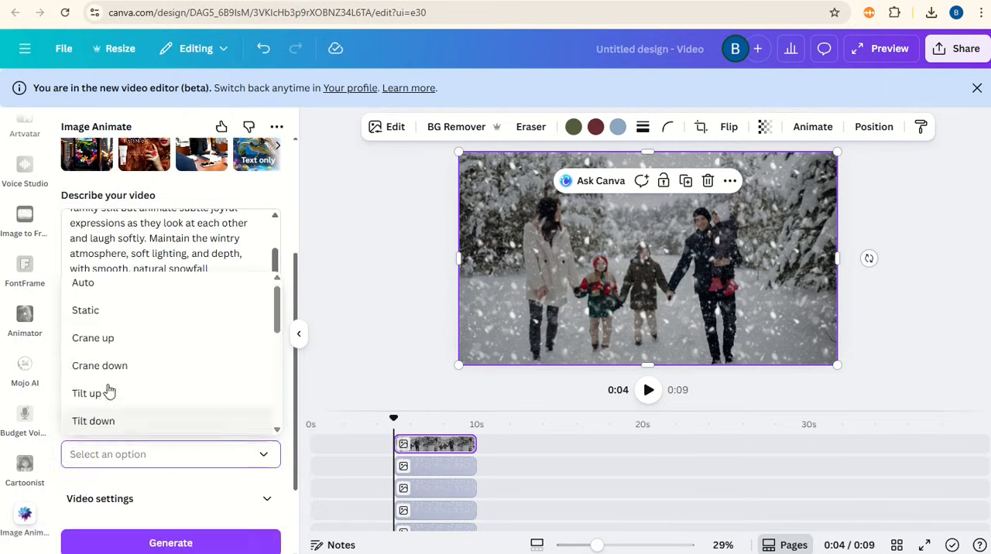
click(85, 310)
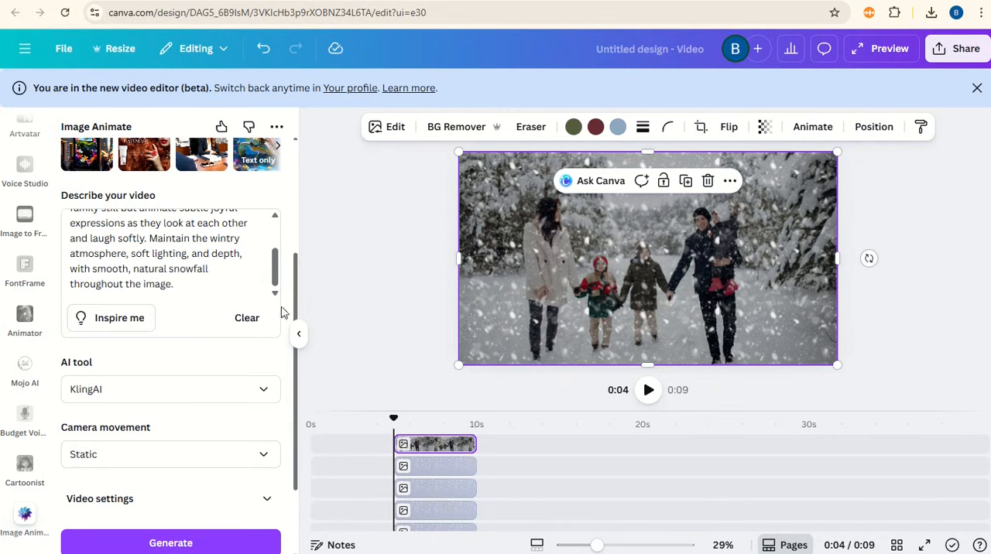
mouse_move(300, 413)
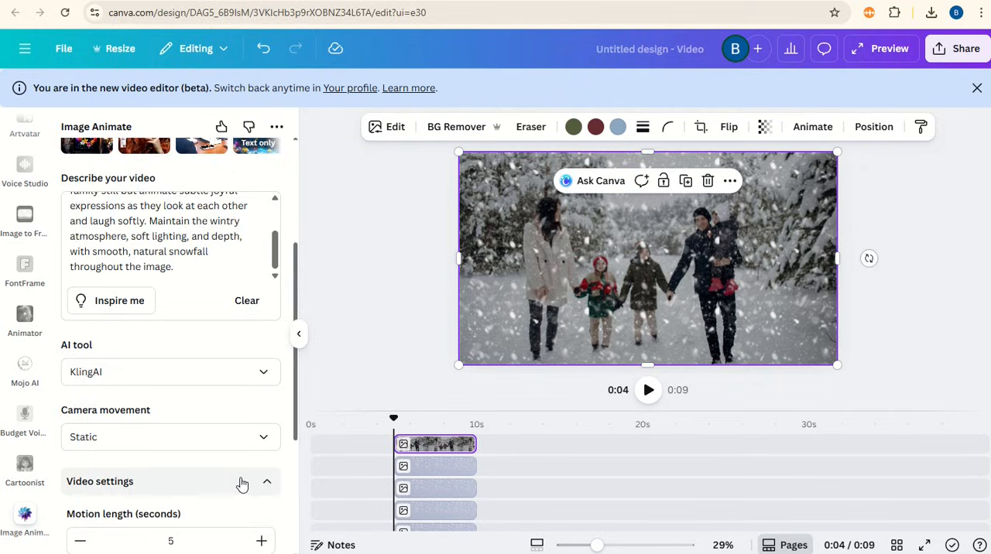
scroll(down, 3)
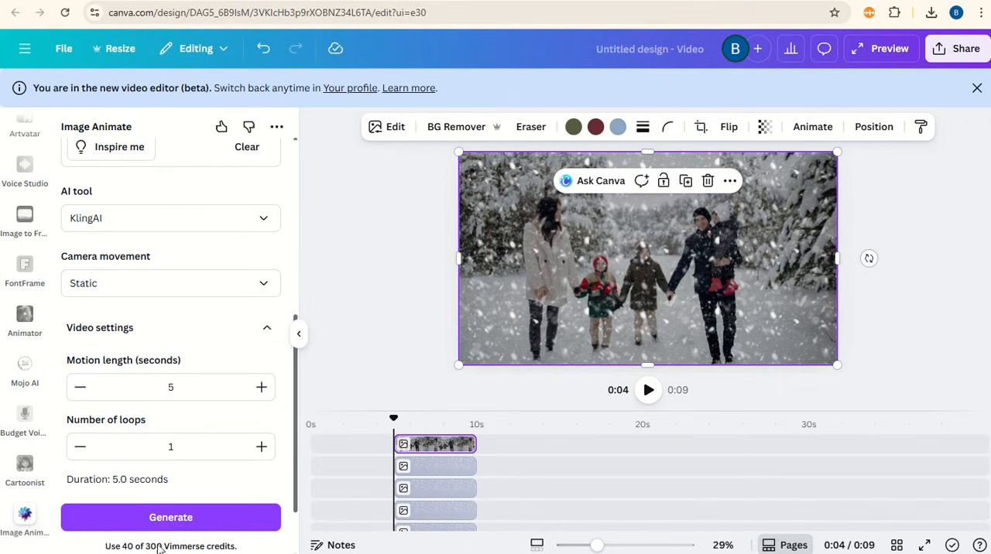
click(170, 517)
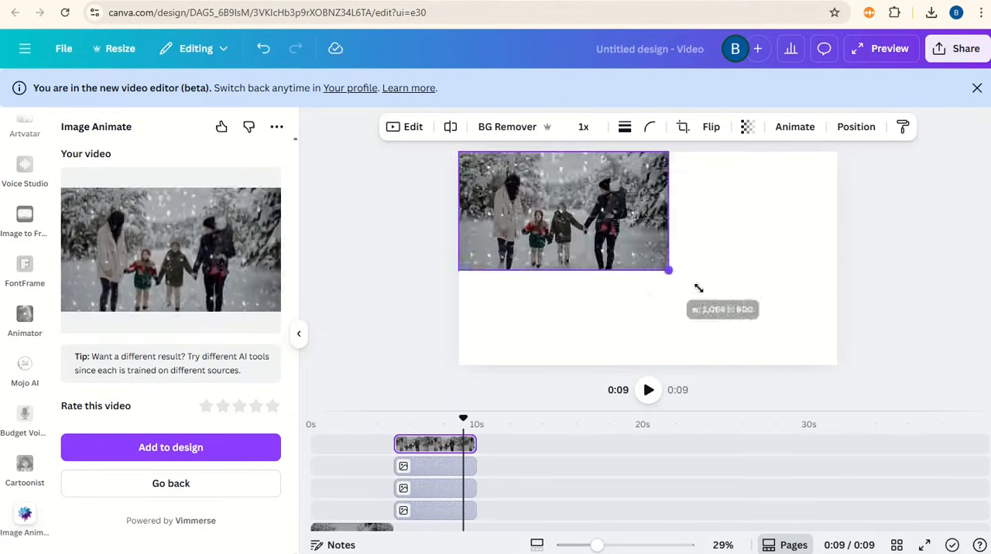
- Enlarge the animated snowy family video until it fills the whole page
drag(669, 269, 836, 366)
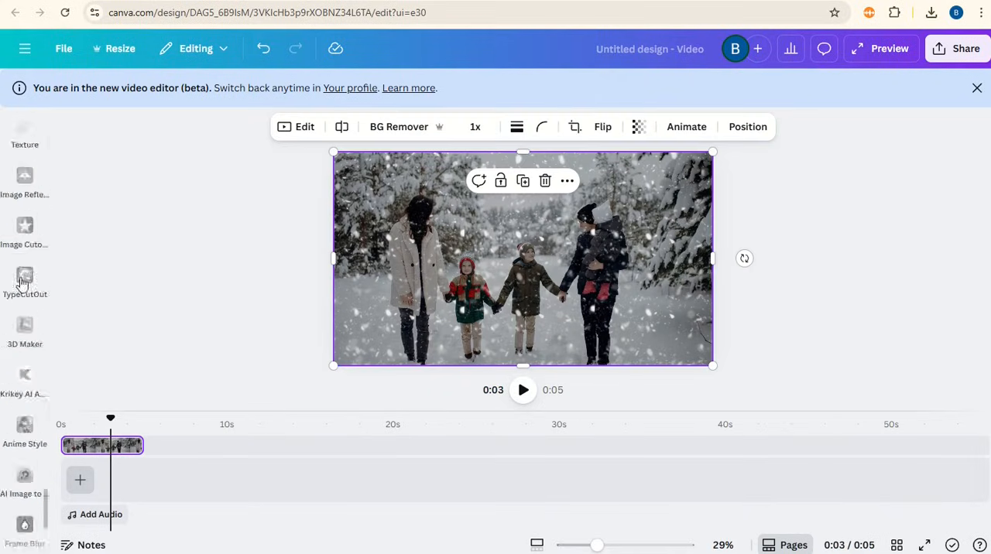
- Search stock photos for 'person looking at photo' and add the hands-holding-a-print image
click(25, 186)
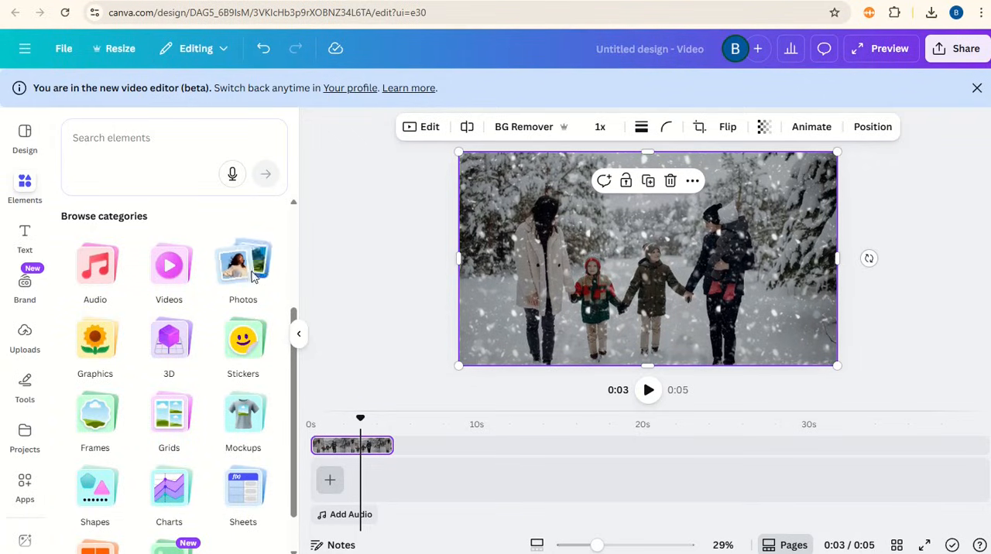
click(243, 263)
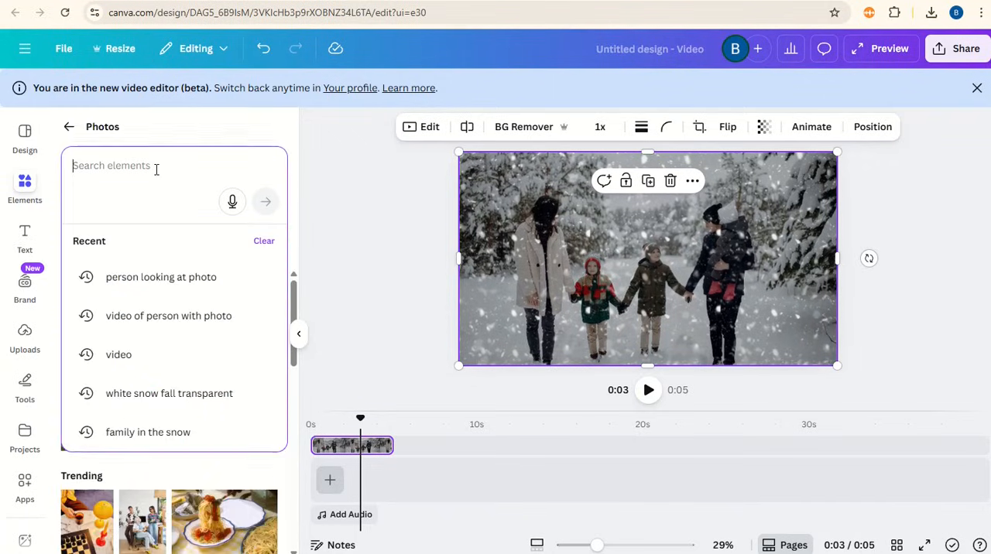
text(person looking at pho)
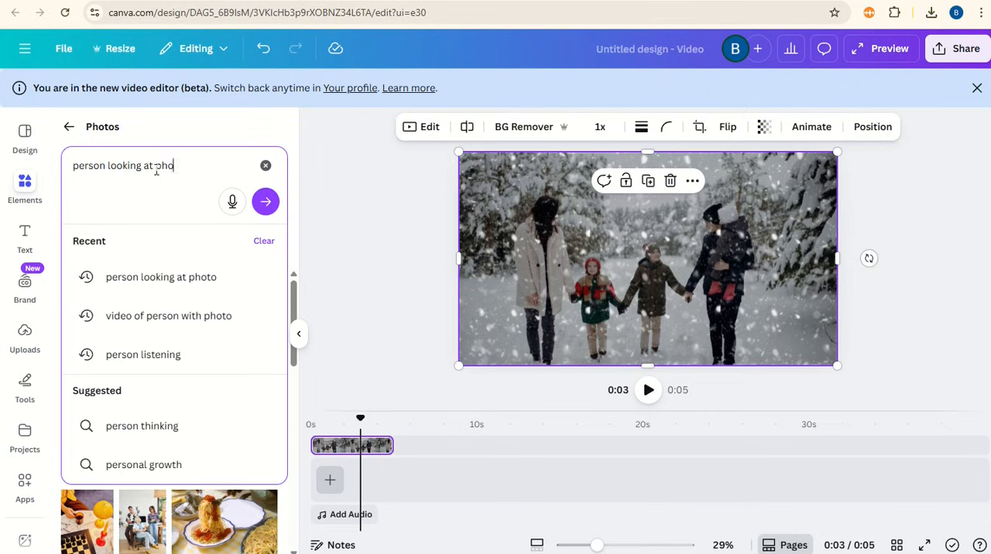
click(265, 202)
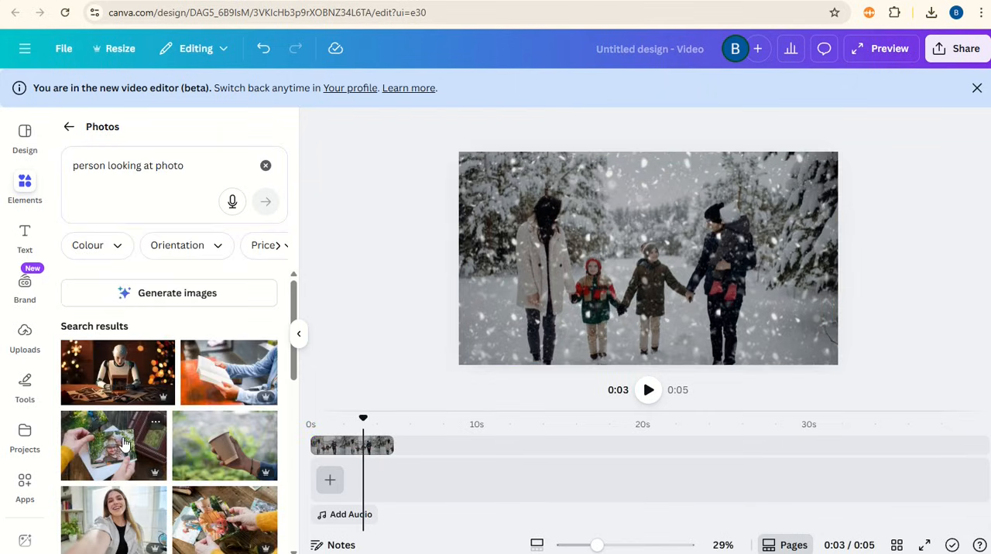
click(353, 481)
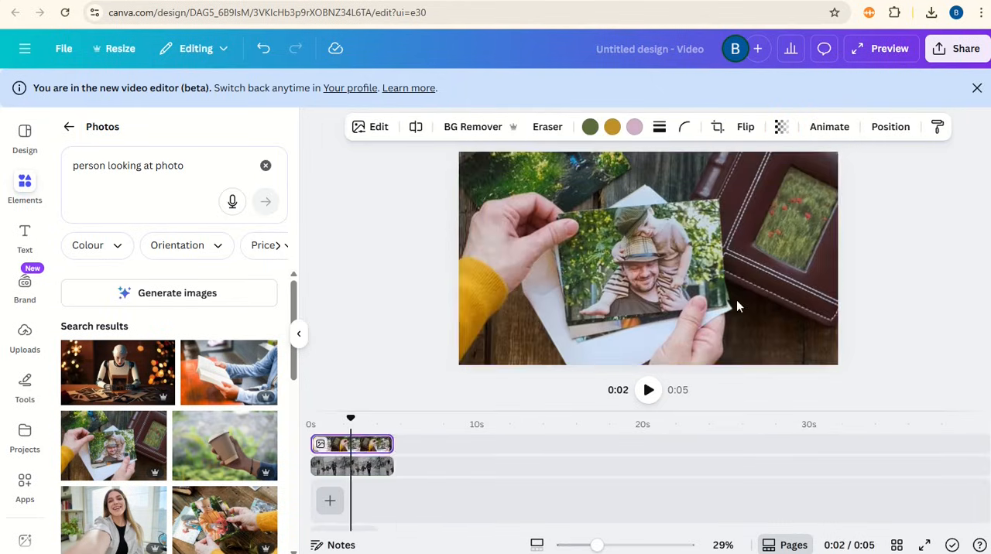
- Bring the snowy video above the hands photo and enlarge the photo to fill the page
click(648, 258)
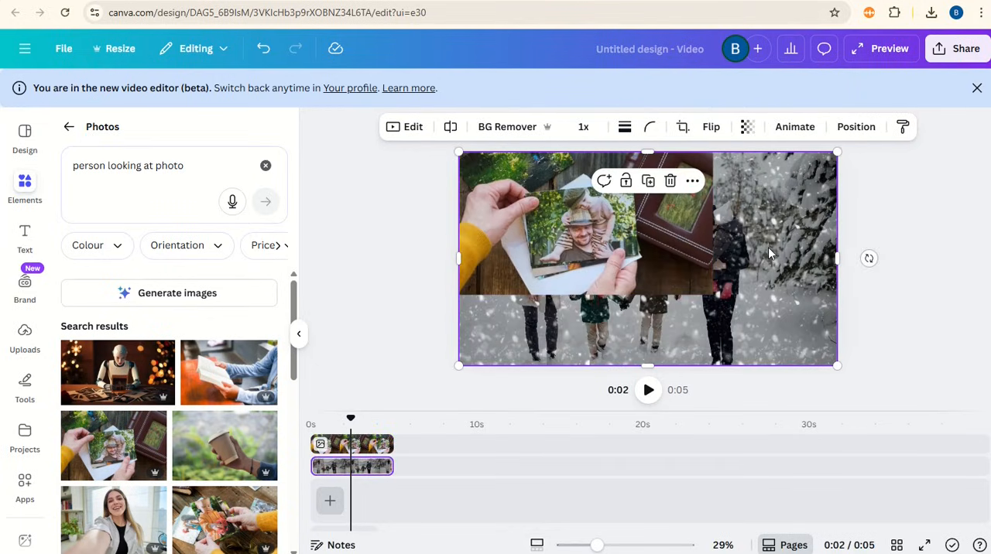
right_click(770, 254)
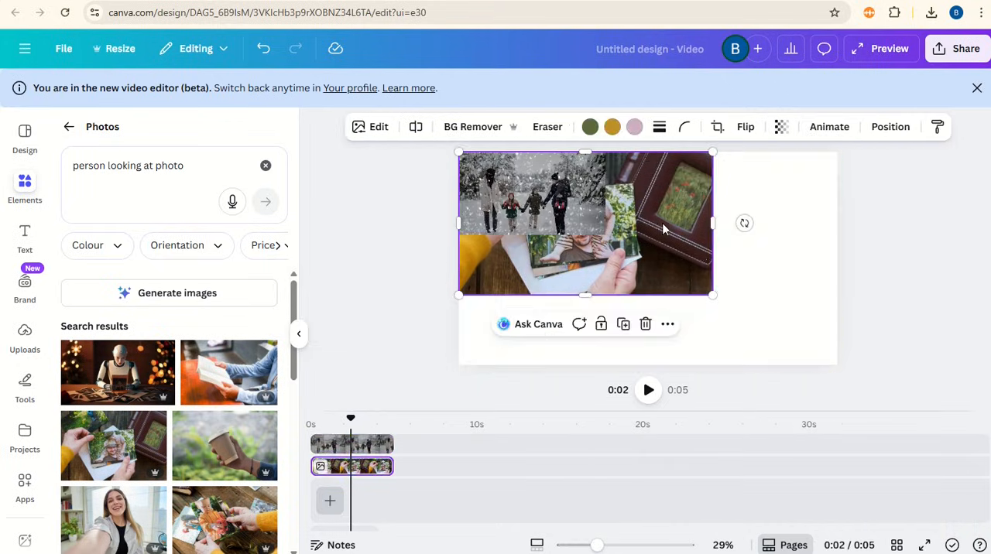
drag(713, 294, 835, 365)
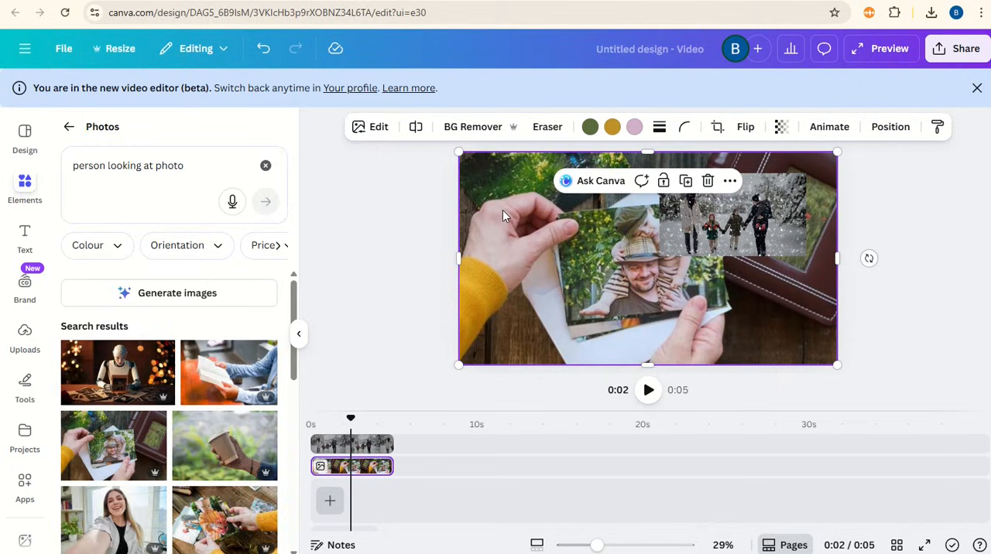
click(379, 127)
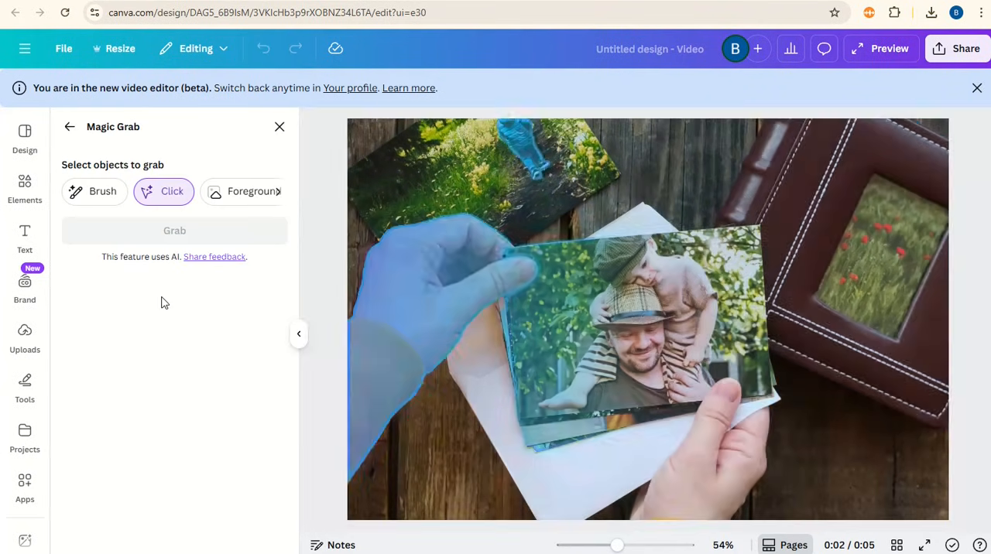
- Magic Grab the left hand so it becomes a separate layer over the video
click(414, 300)
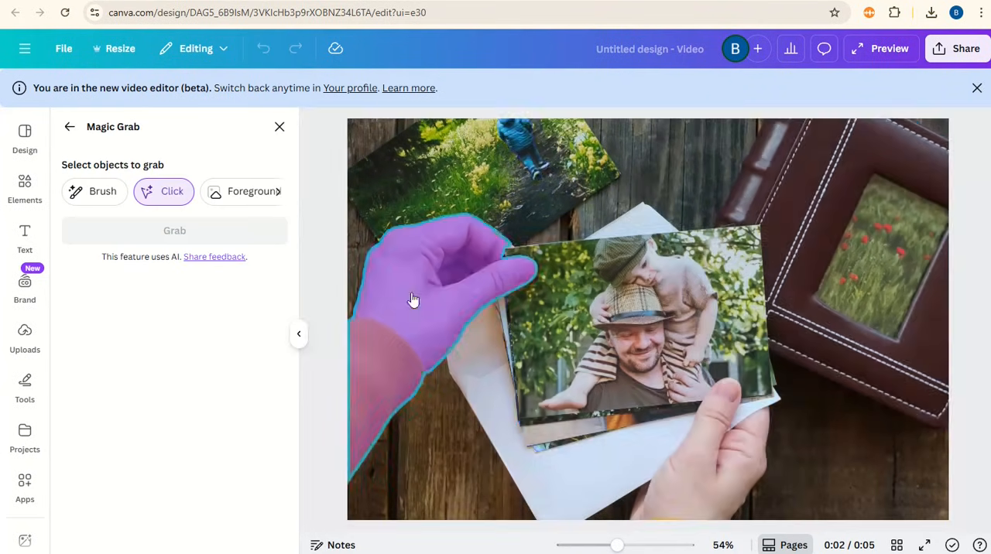
click(707, 478)
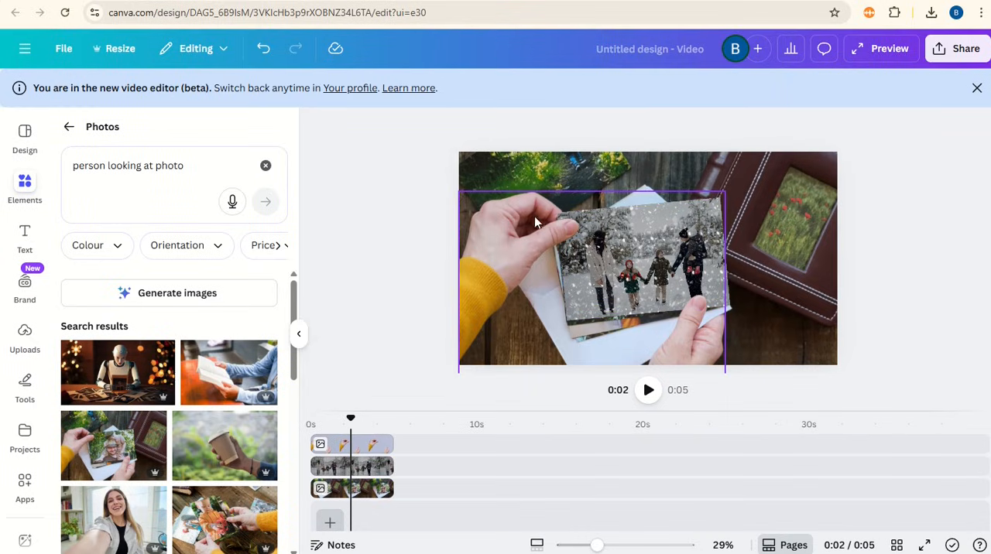
mouse_move(642, 248)
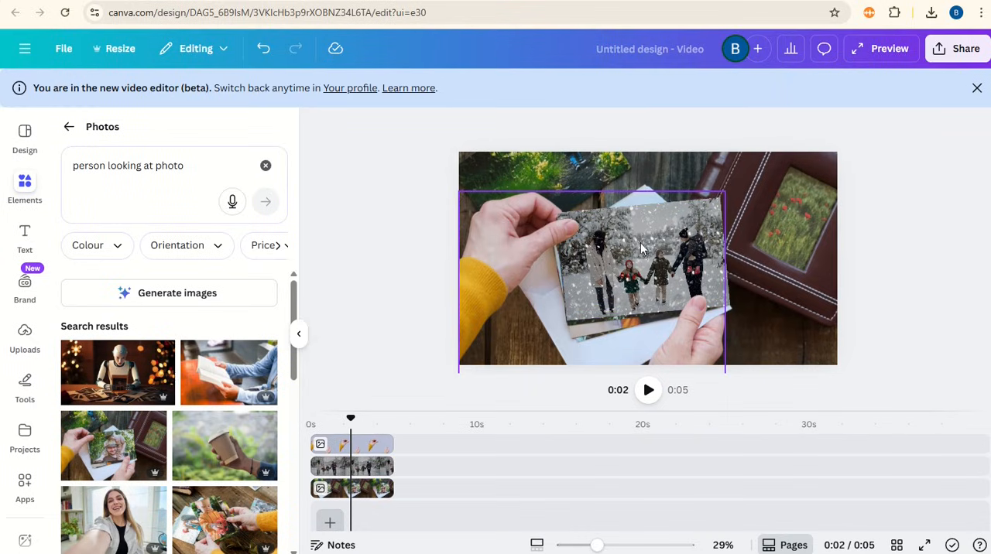
mouse_move(626, 296)
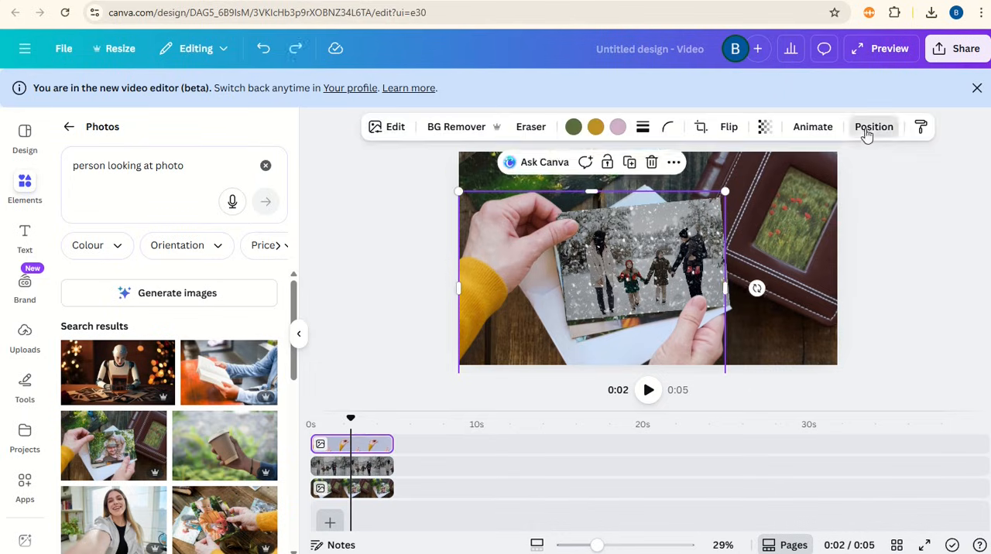
click(873, 126)
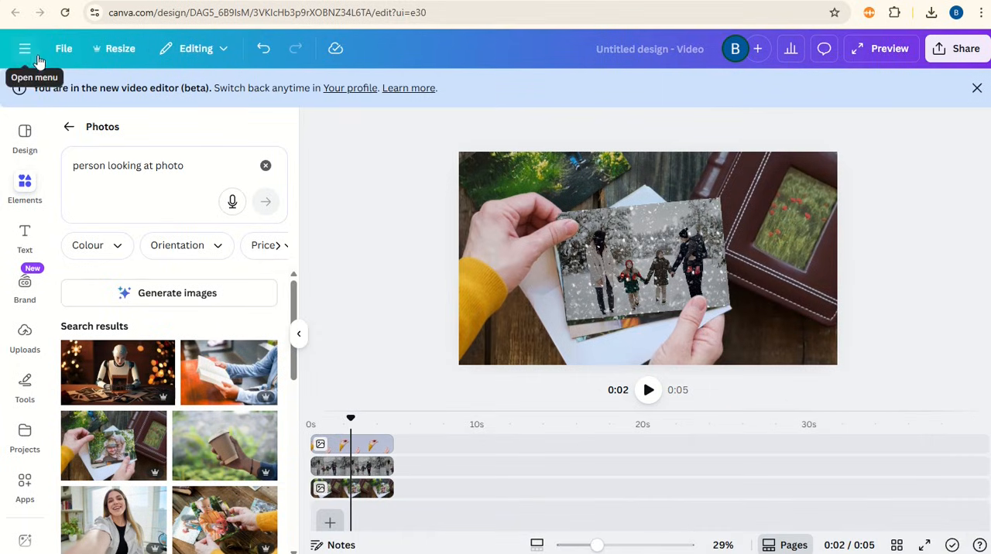
mouse_move(401, 202)
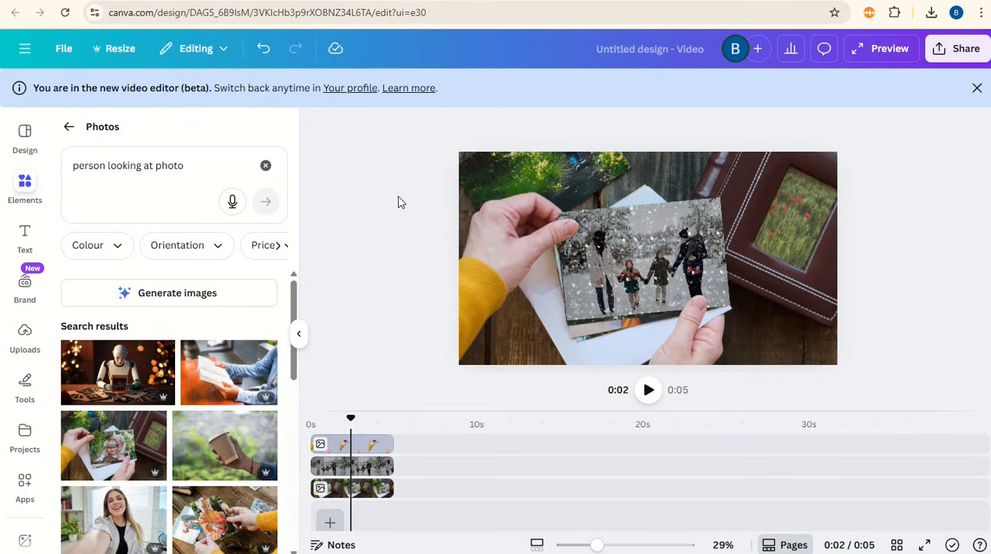
mouse_move(25, 48)
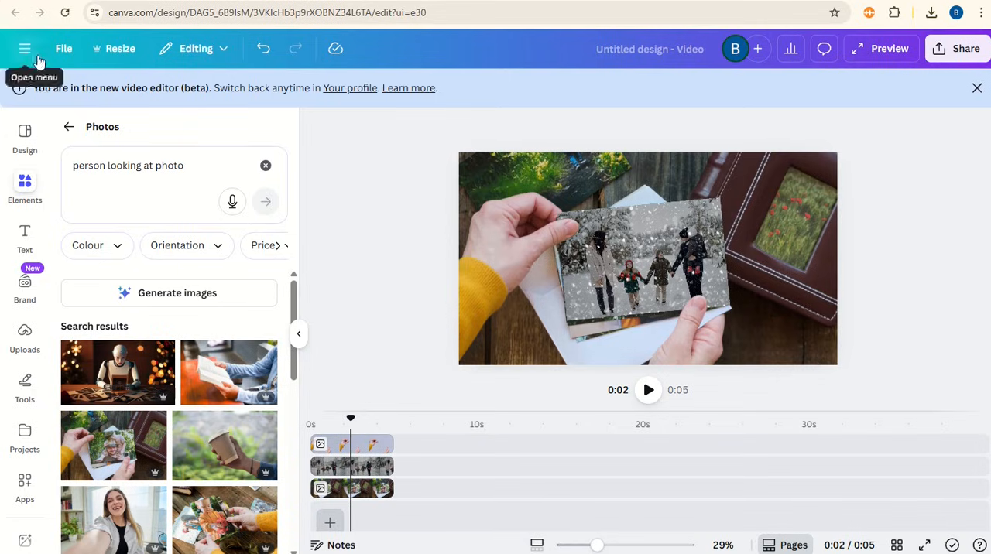